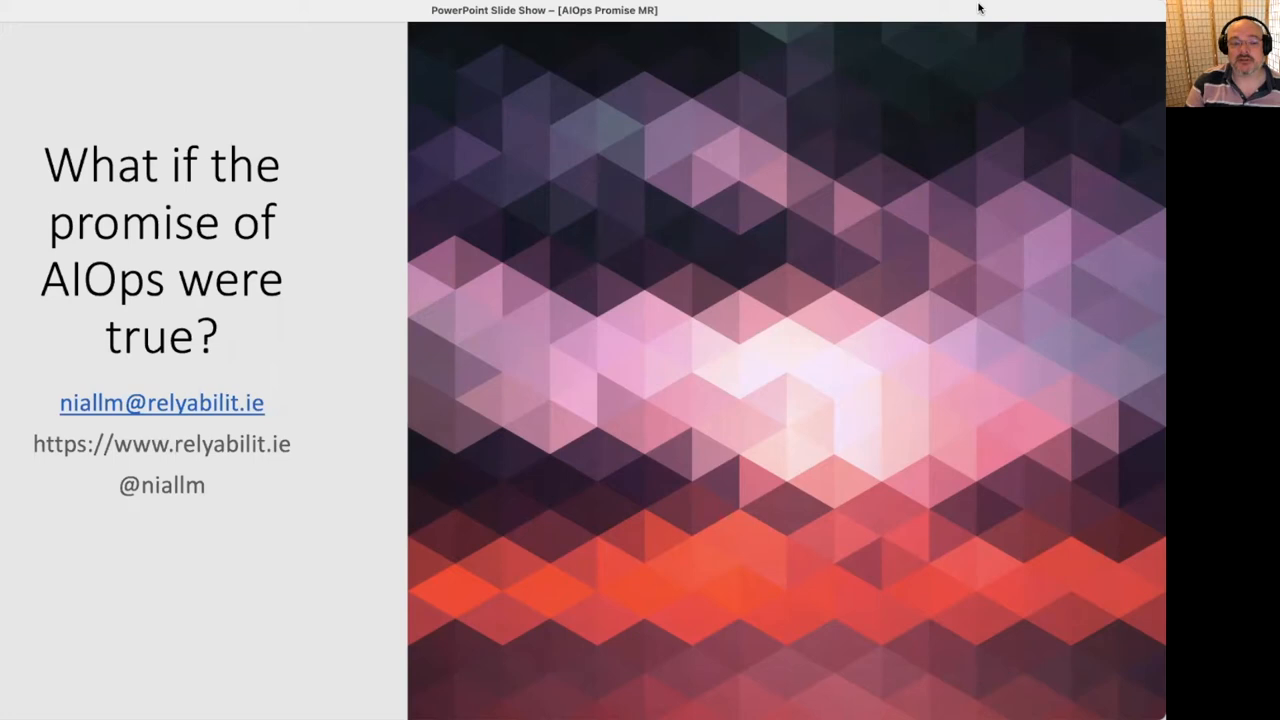
# Advance the slide show from the AIOps title slide to 'A few definitions'.
pyautogui.press('right')
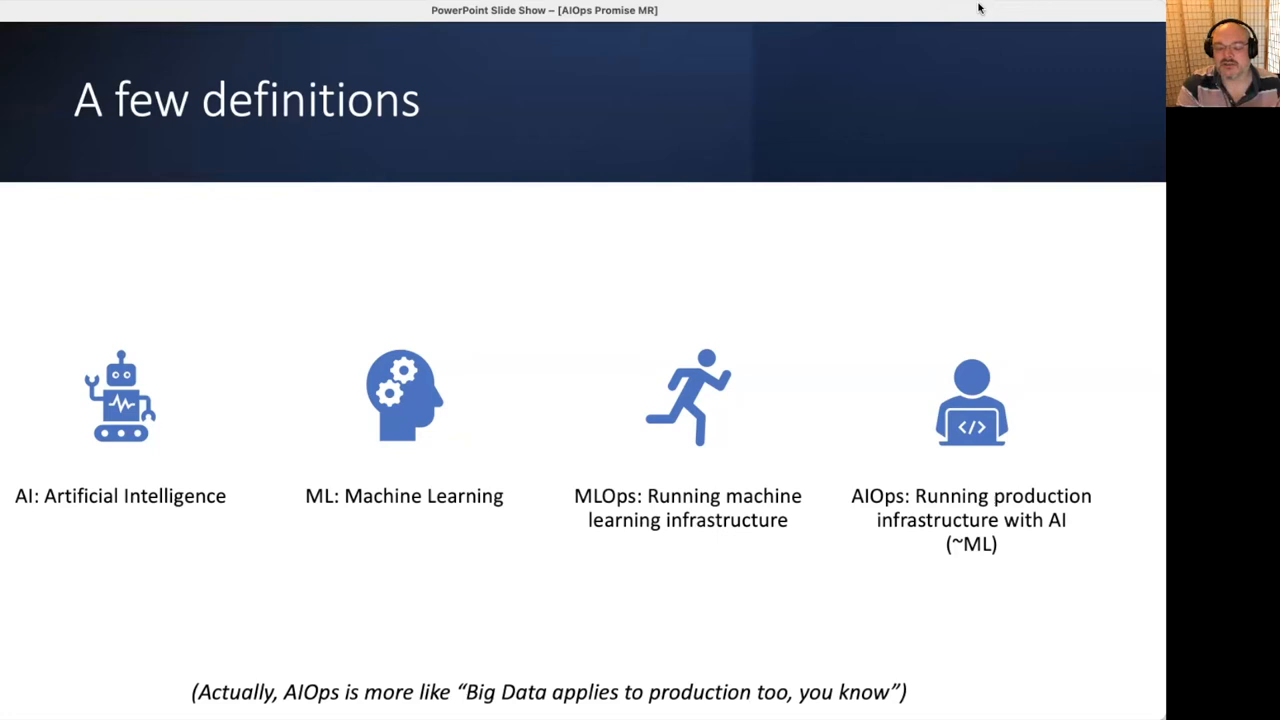
# Advance to the Claim Chowder slide showing the IBM and Gartner quotes.
pyautogui.press('right')
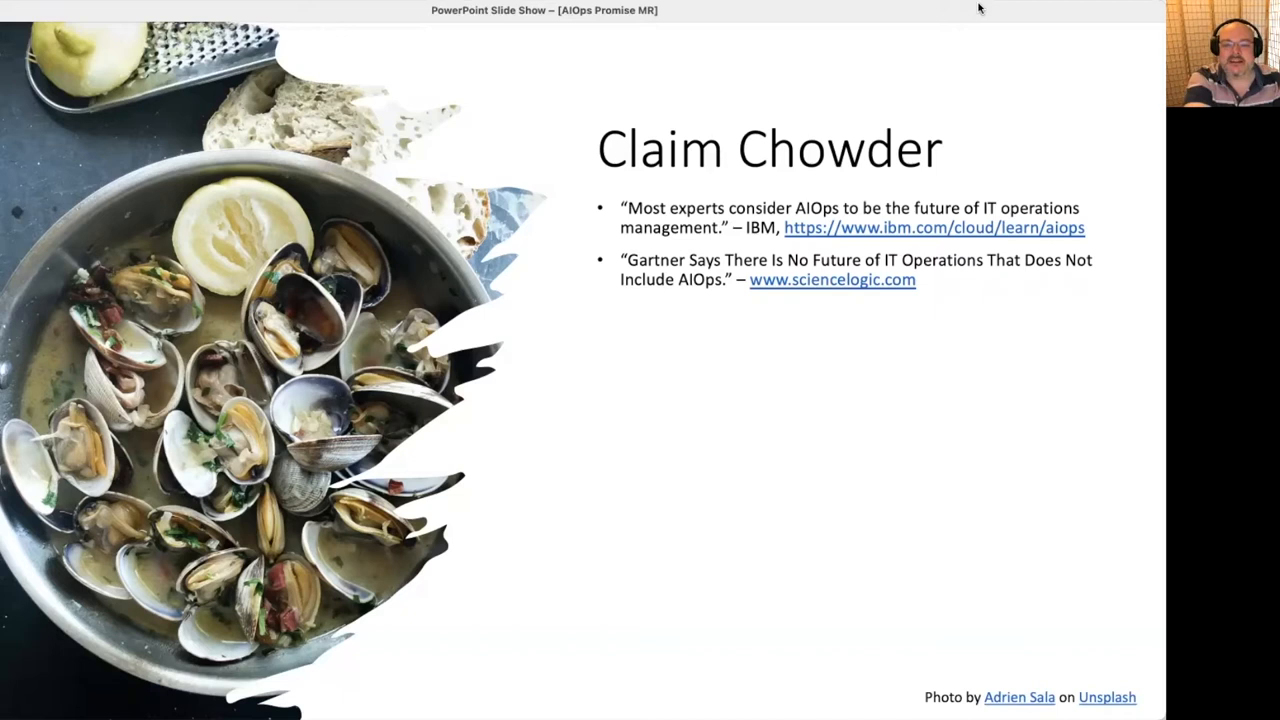
# Reveal the Wikipedia and Richard Whitehead quotes on the Claim Chowder slide.
pyautogui.press('right')
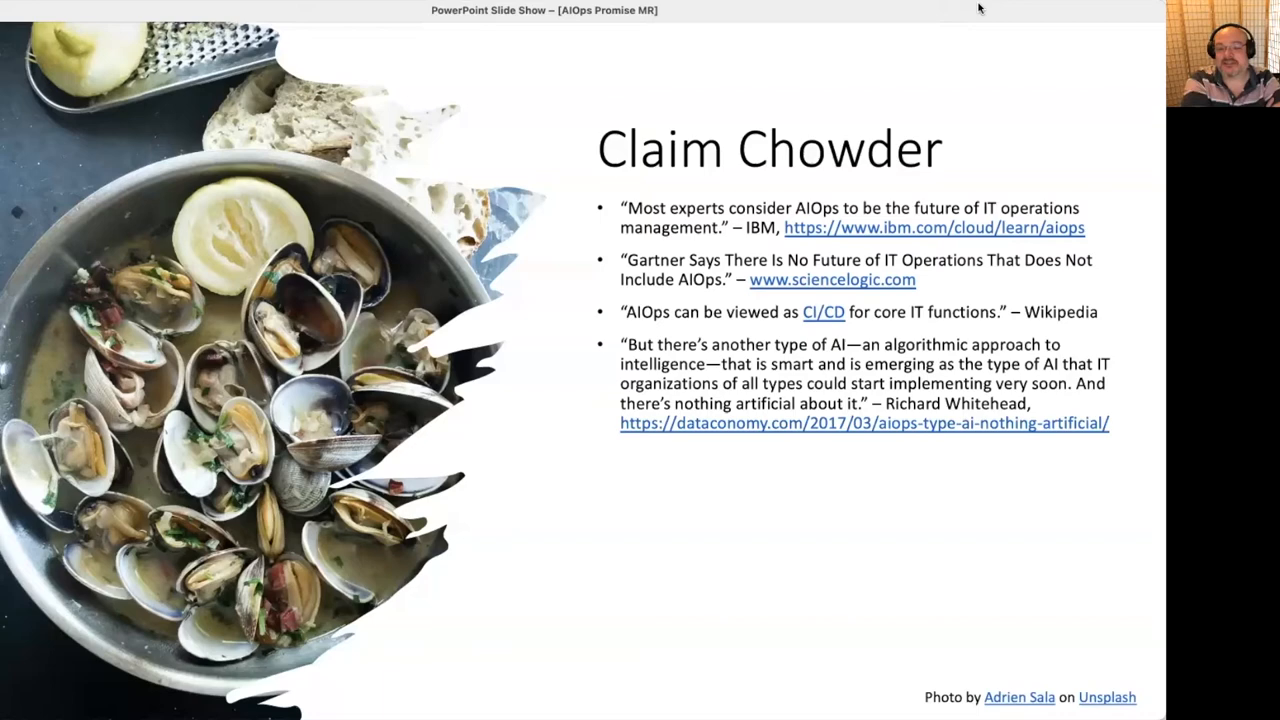
# Reveal the Dominic Wellington and Bala Venkatrao quotes on Claim Chowder.
pyautogui.press('right')
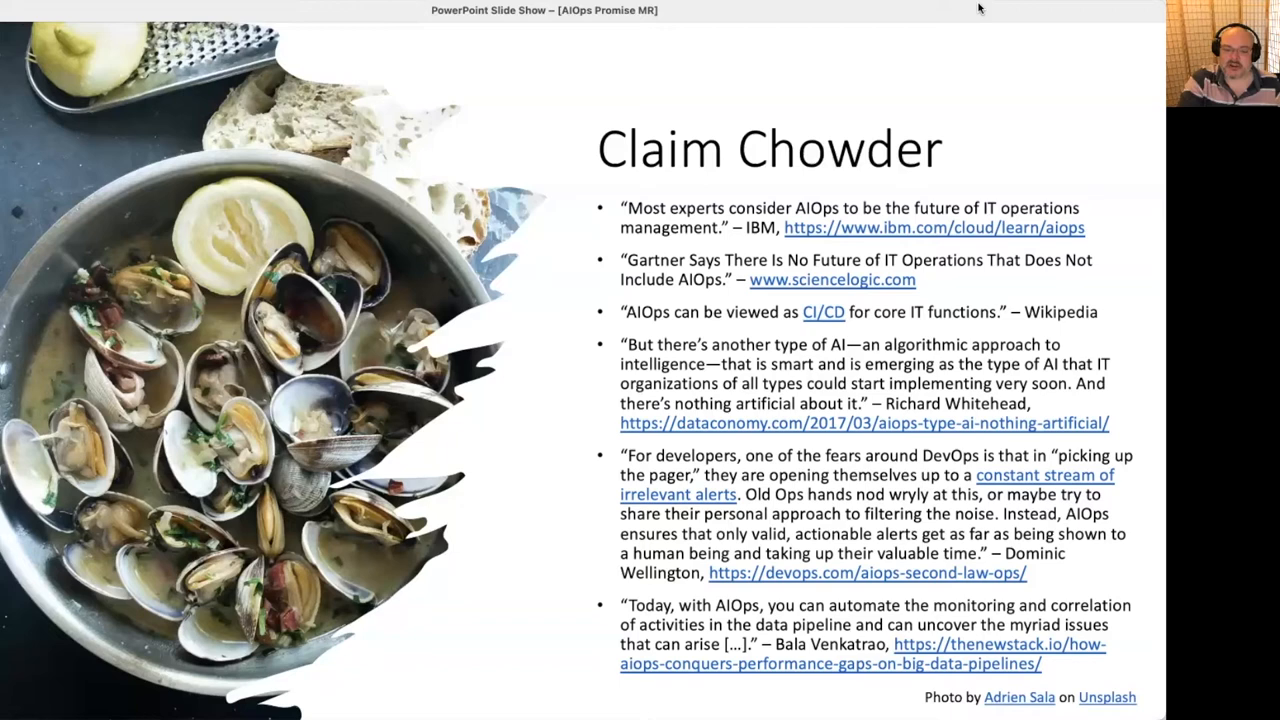
# Advance to the 'Saying the quiet bit out loud' CIO.com quote slide.
pyautogui.press('right')
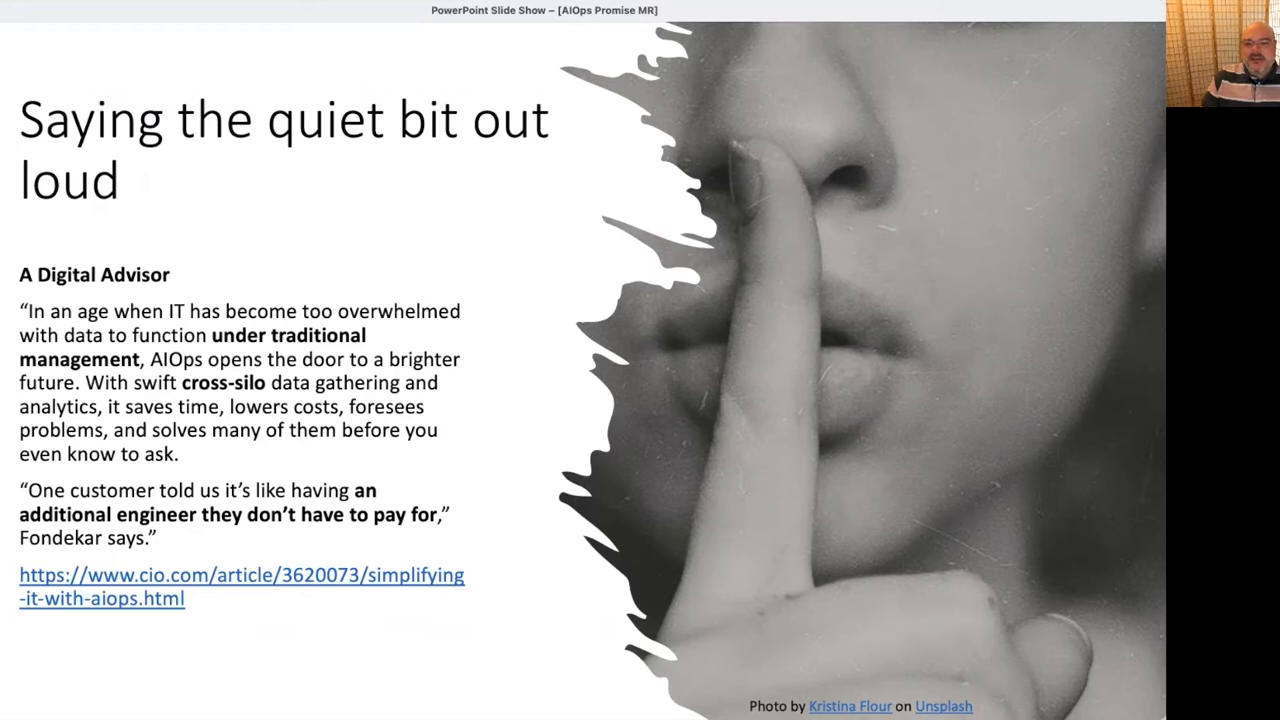
pyautogui.moveTo(362, 13)
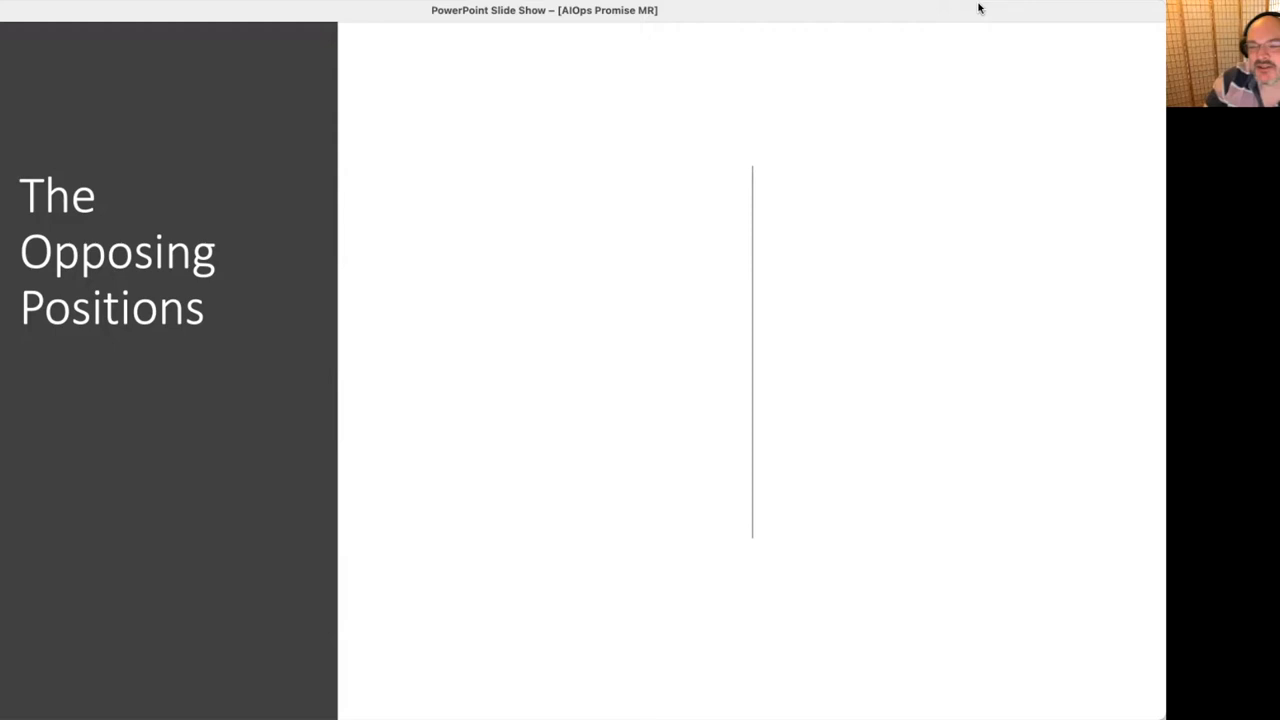
# Reveal the full Underwood/Ross stance and the Strong AIOps 5–10 year prediction.
pyautogui.press('right')
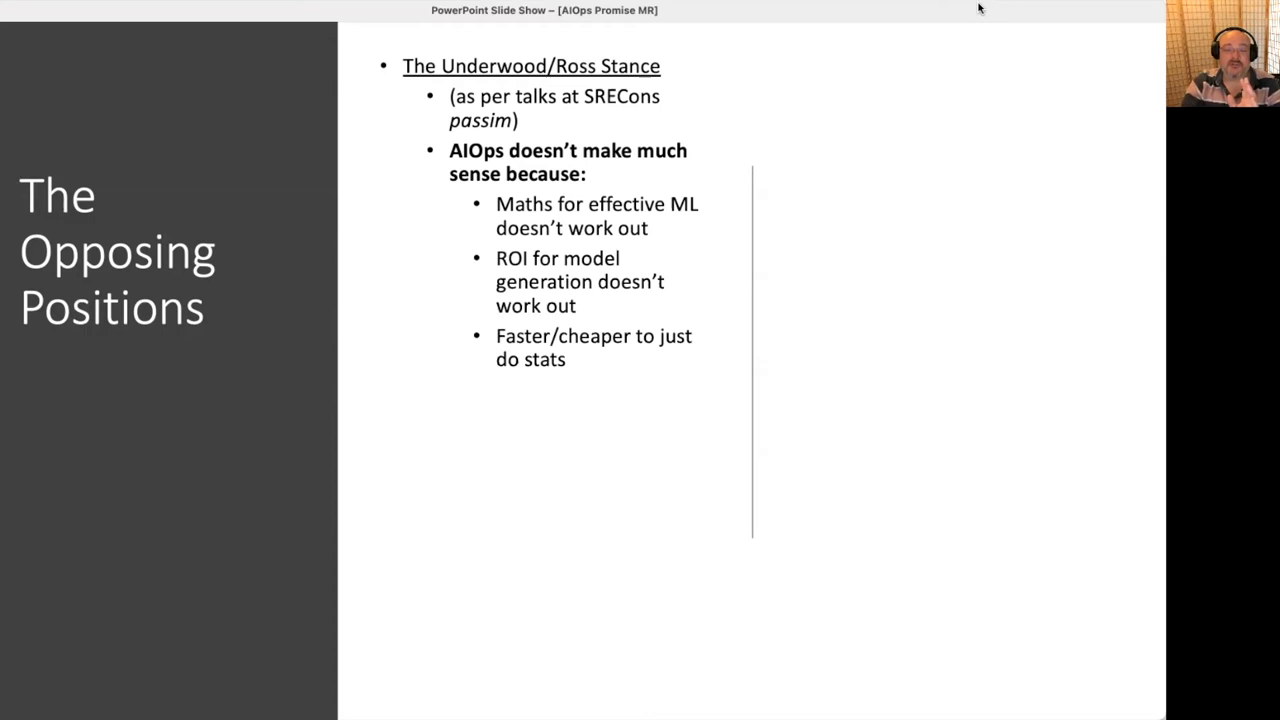
pyautogui.press('right')
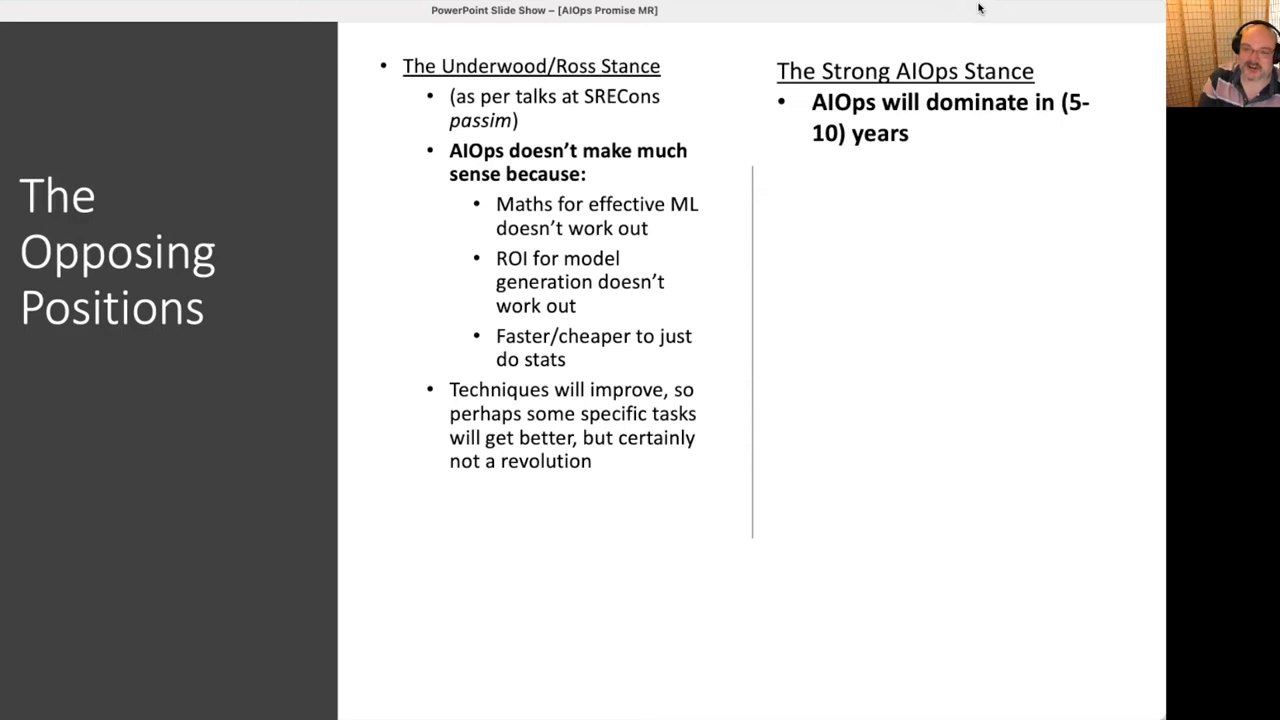
# Reveal the Weak AIOps Stance about ML in narrow Ops contexts like anomaly detection.
pyautogui.press('right')
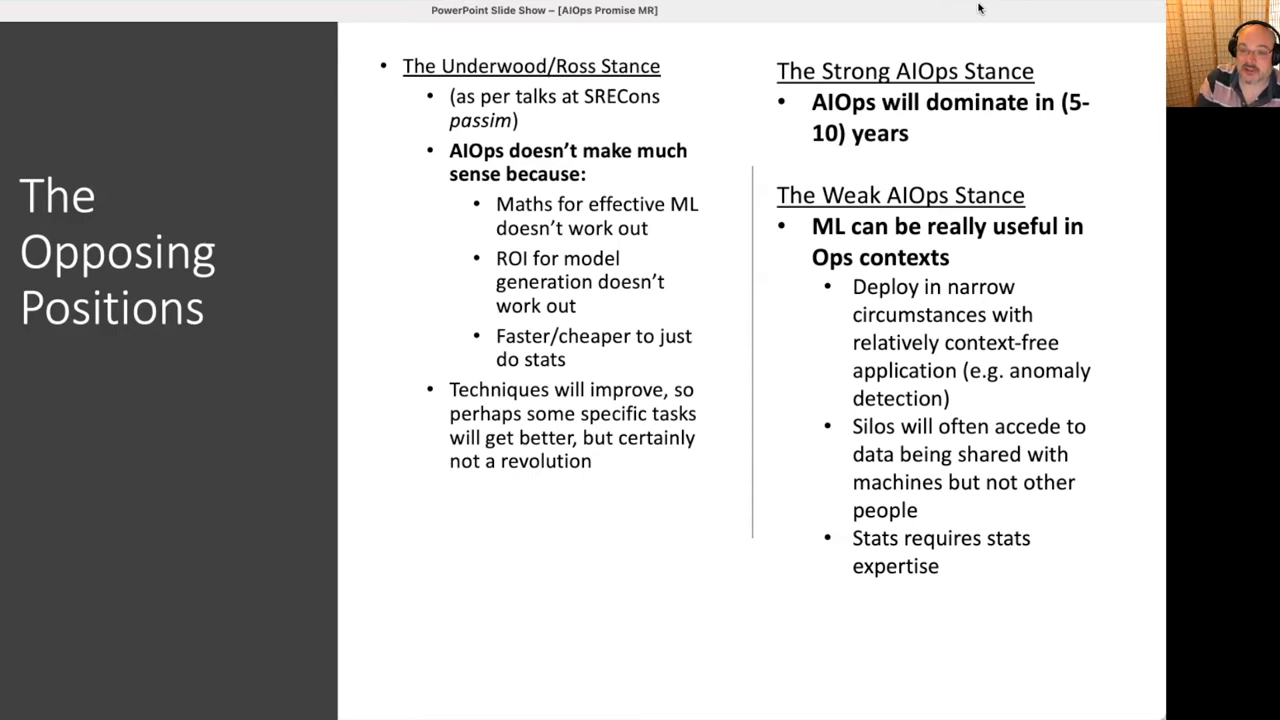
# Advance to the 'Analysis of Applicability' section slide about data, creativity and supervision.
pyautogui.press('right')
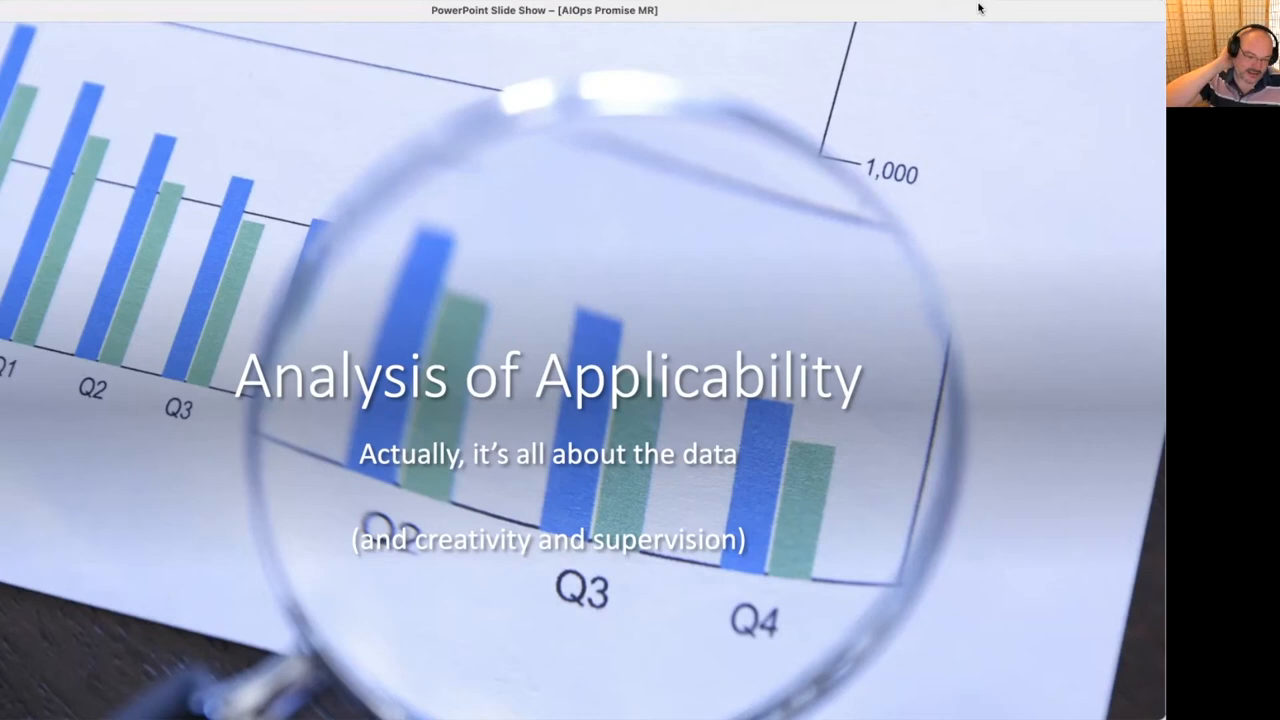
# Advance to the 'Monitoring, Alerting, Anomaly Detection' slide with the concert photo.
pyautogui.press('right')
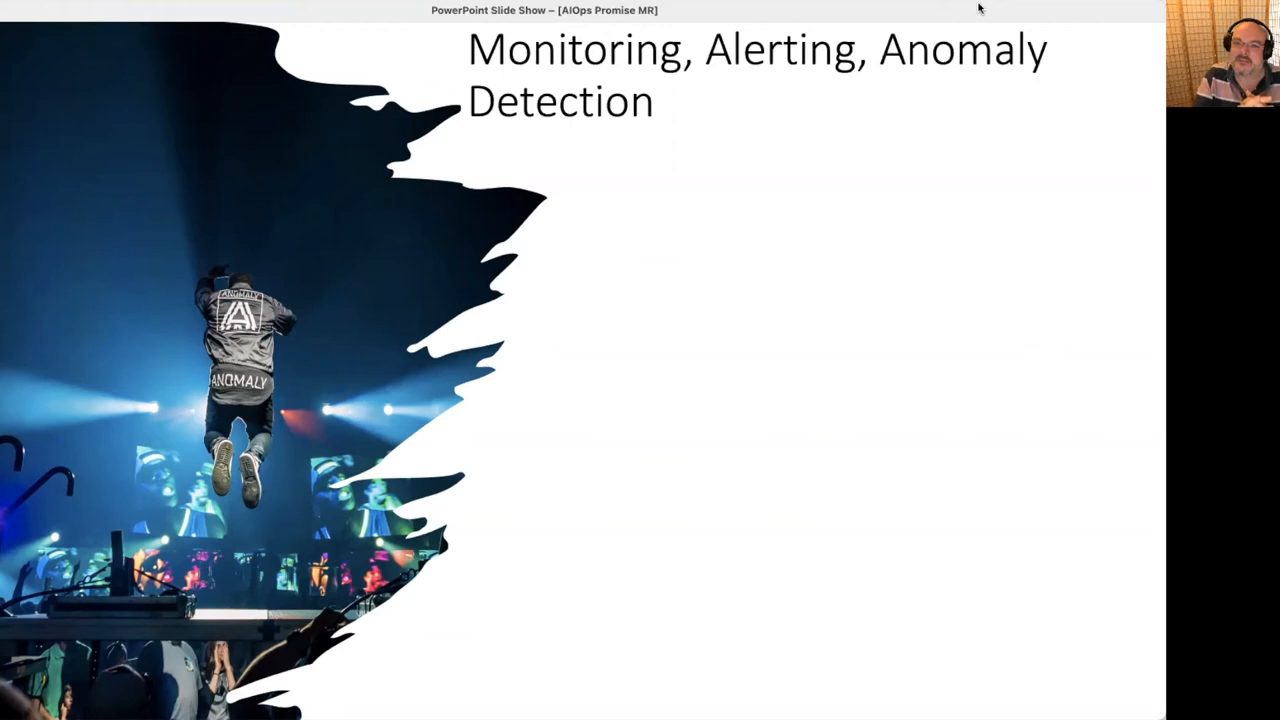
# Reveal the SRE Beliefs list on dynamic monitoring and missing or excessive metrics.
pyautogui.press('right')
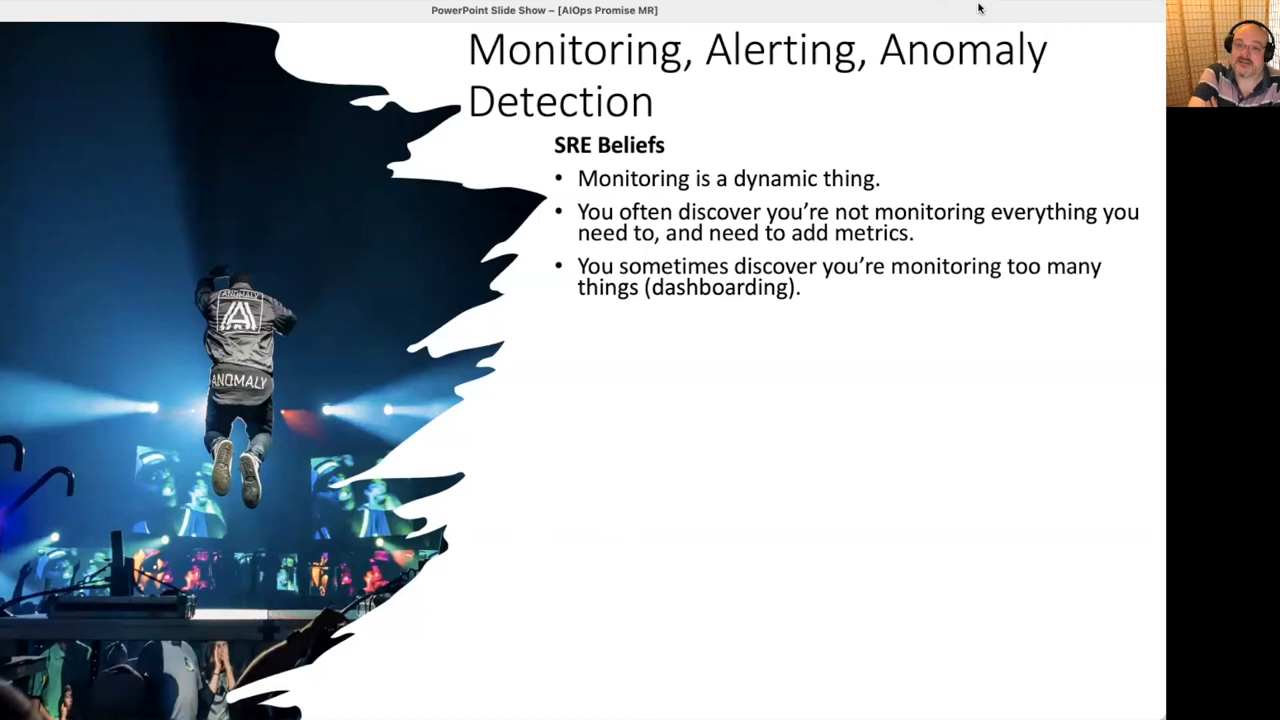
# Reveal the SRE Beliefs on alert noise being fixable and anomaly definitions being context sensitive.
pyautogui.press('right')
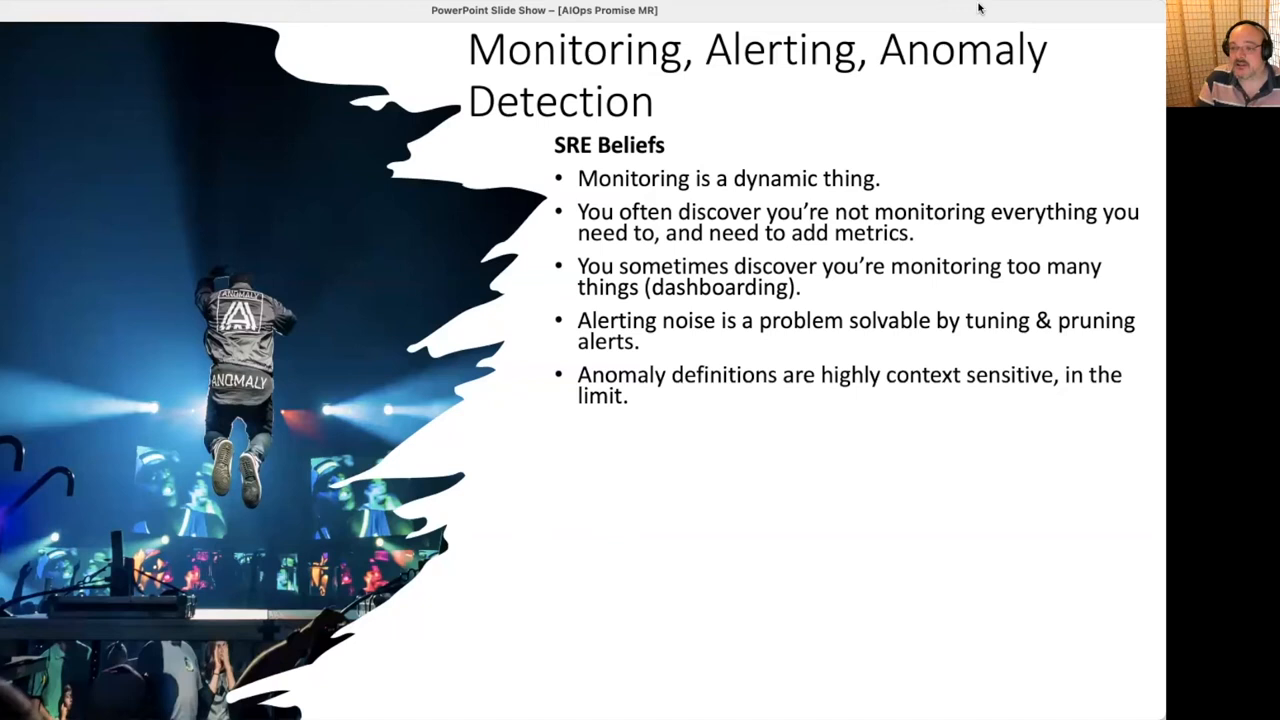
# Reveal the 'For AIOps to be true/useful' list on Pareto relationships, data access and tuning expertise.
pyautogui.press('right')
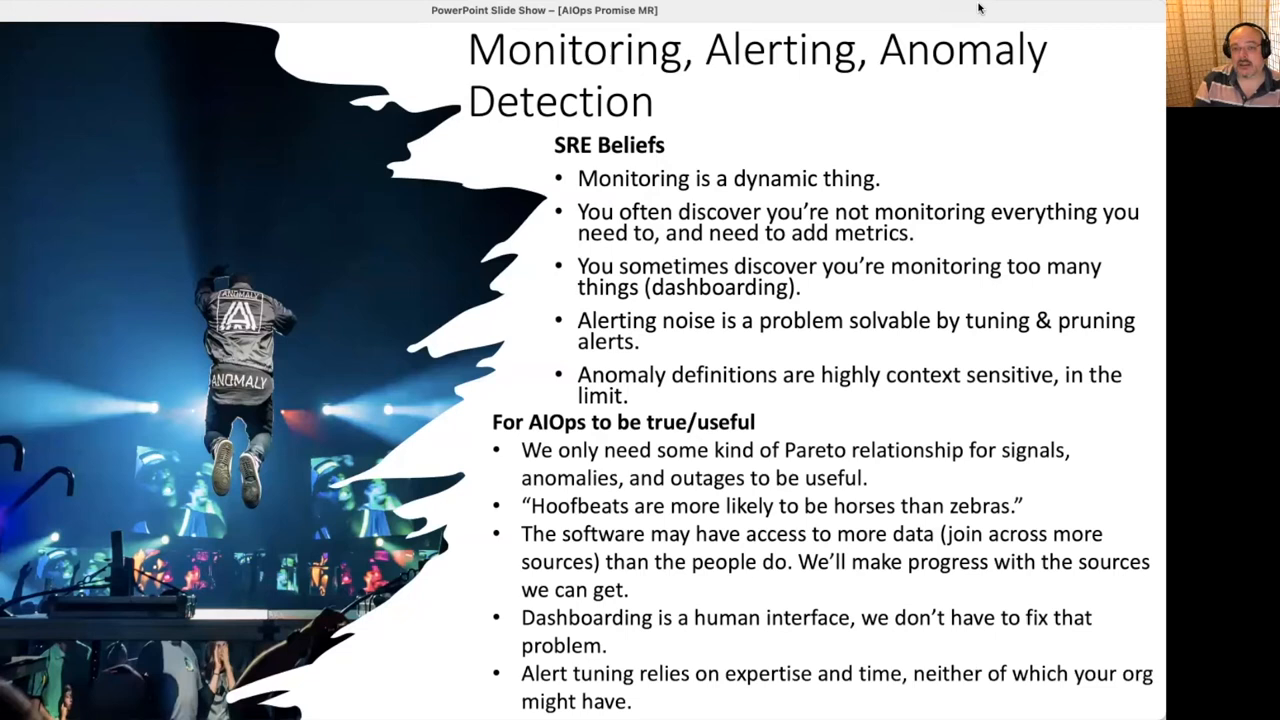
# Advance to the Bad Change Detection slide showing that changes are high-risk yet necessary.
pyautogui.press('right')
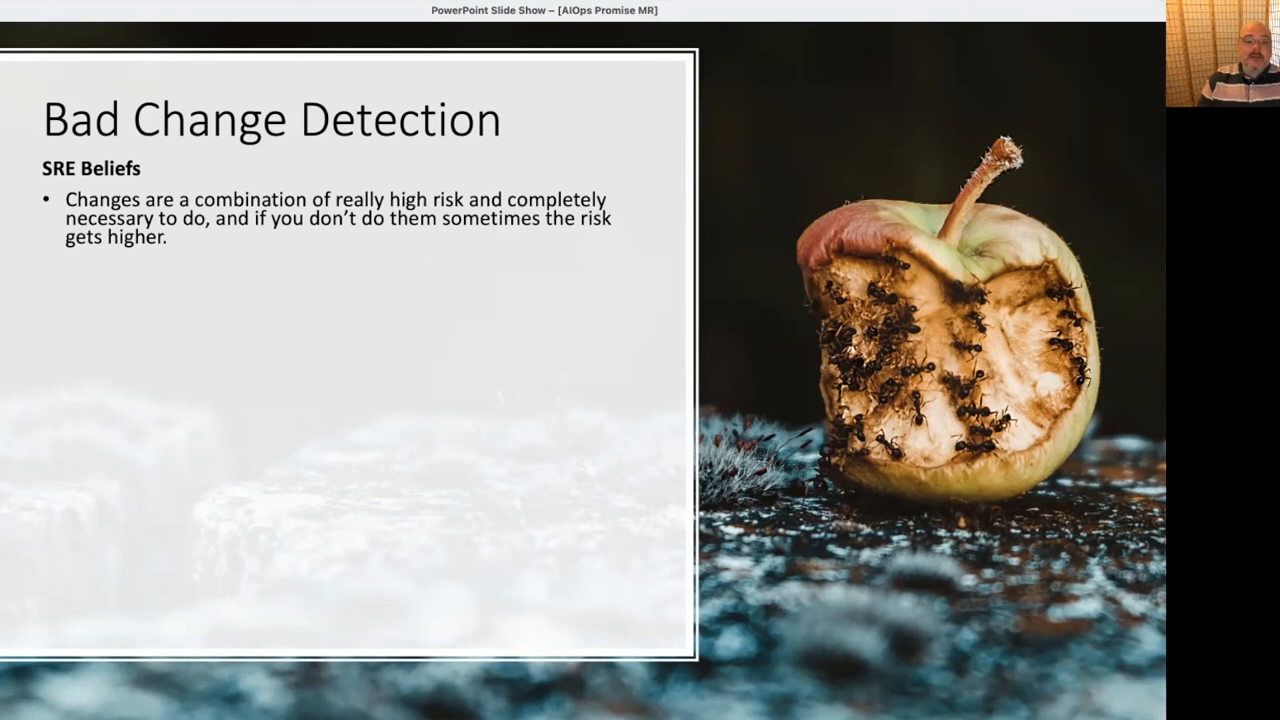
# Reveal the beliefs on manual-to-automated validation and on rollback being powerful yet tricky.
pyautogui.press('right')
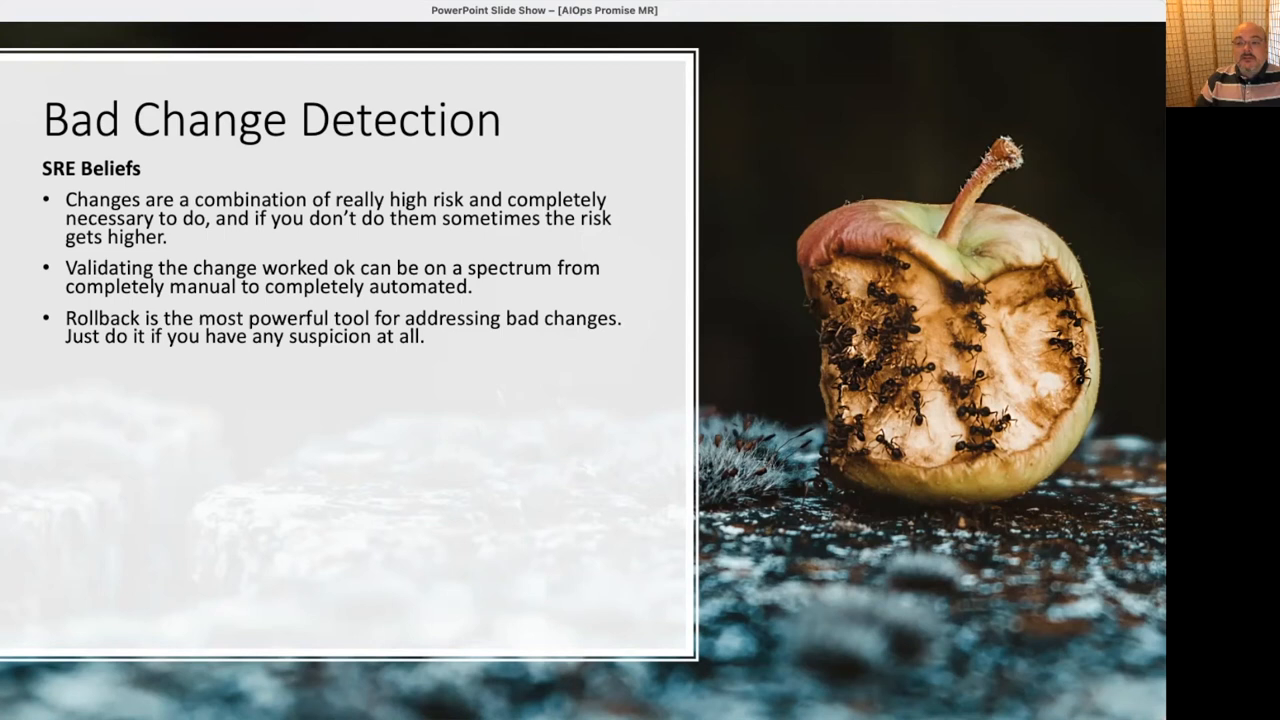
pyautogui.press('right')
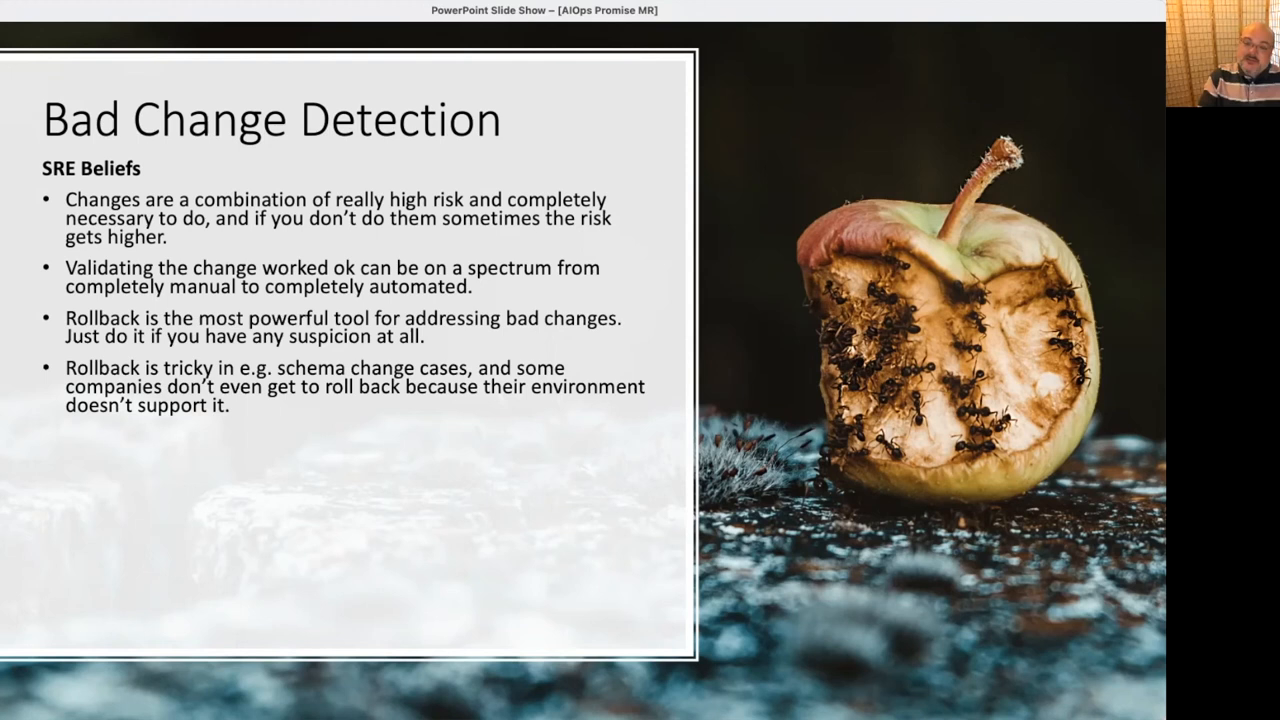
# Advance to the Incident Response / Root Cause Analysis slide with its tree-roots photo.
pyautogui.press('right')
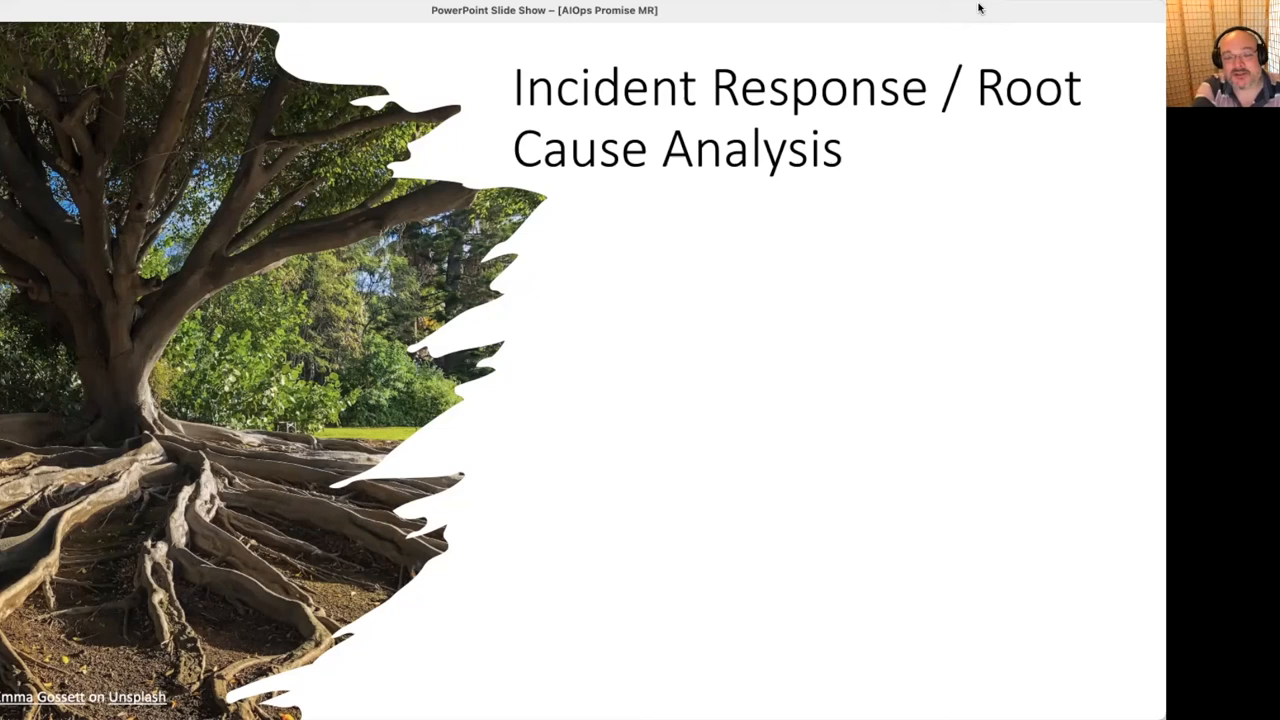
# Show the SRE Beliefs bullet that incident response is too chaotic and creative to automate.
pyautogui.press('right')
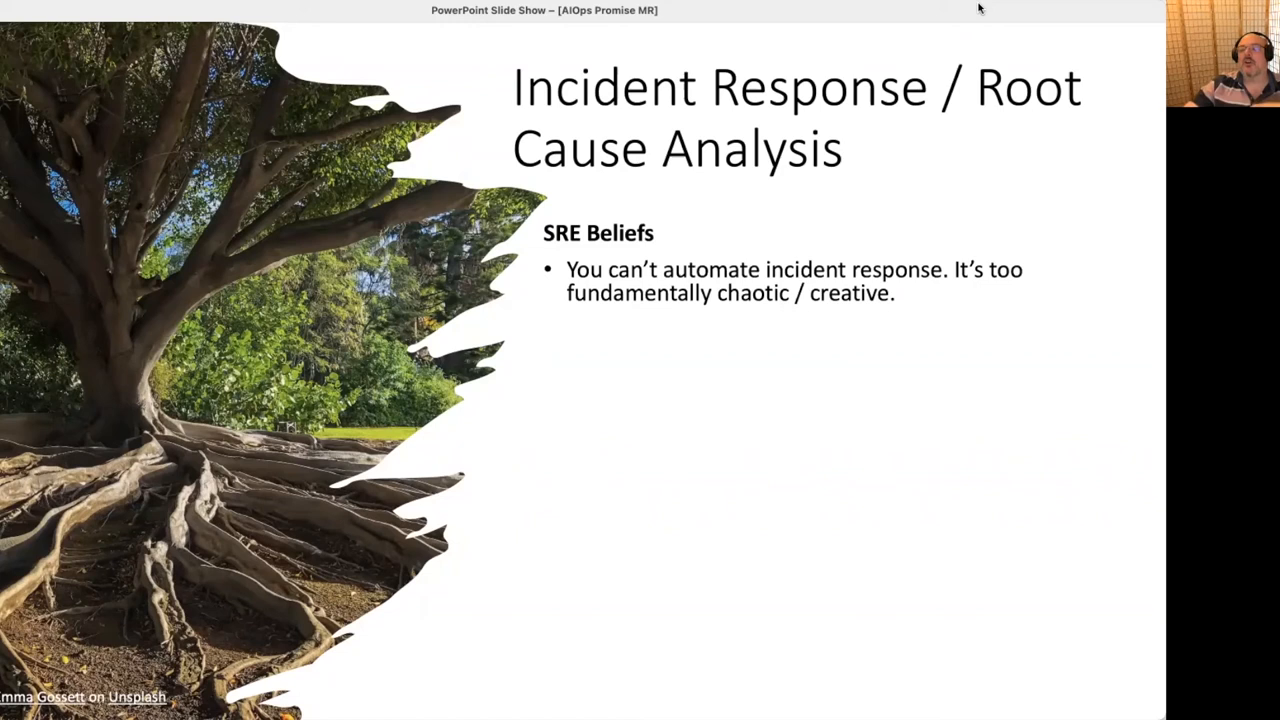
# Reveal the root-cause beliefs and the 'For AIOps to be true/useful' points on recurring causes.
pyautogui.press('right')
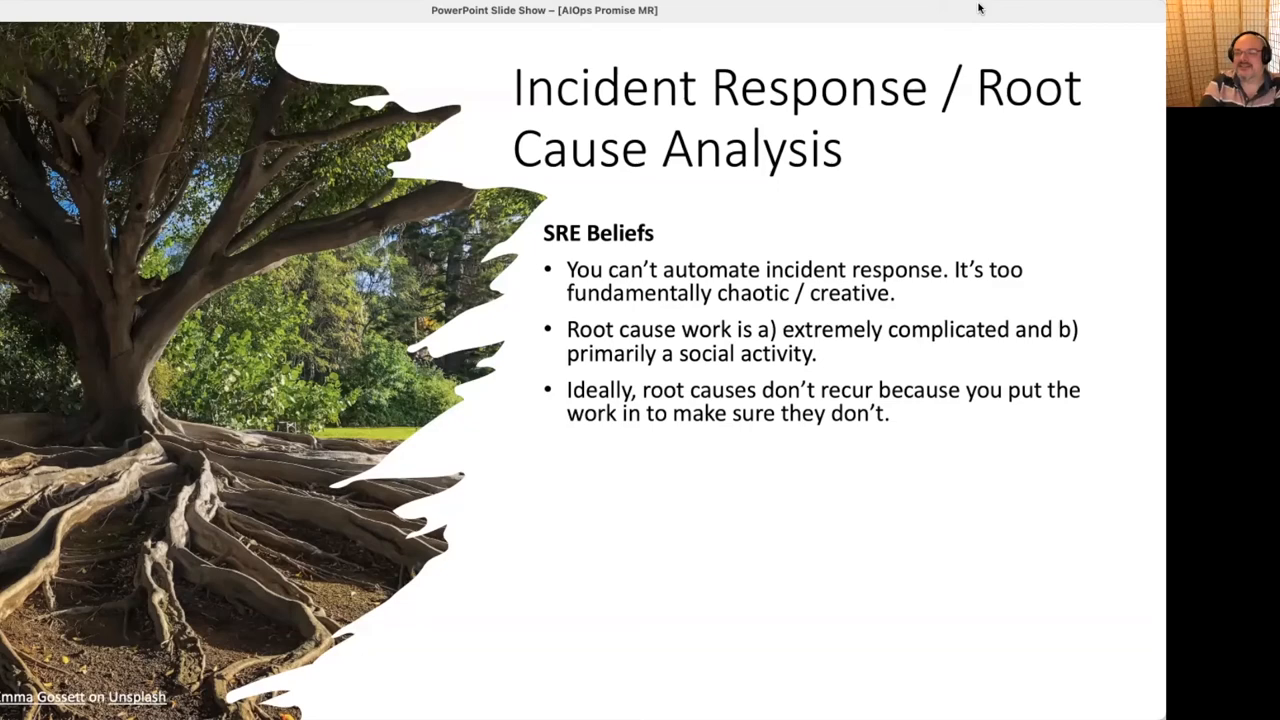
pyautogui.press('right')
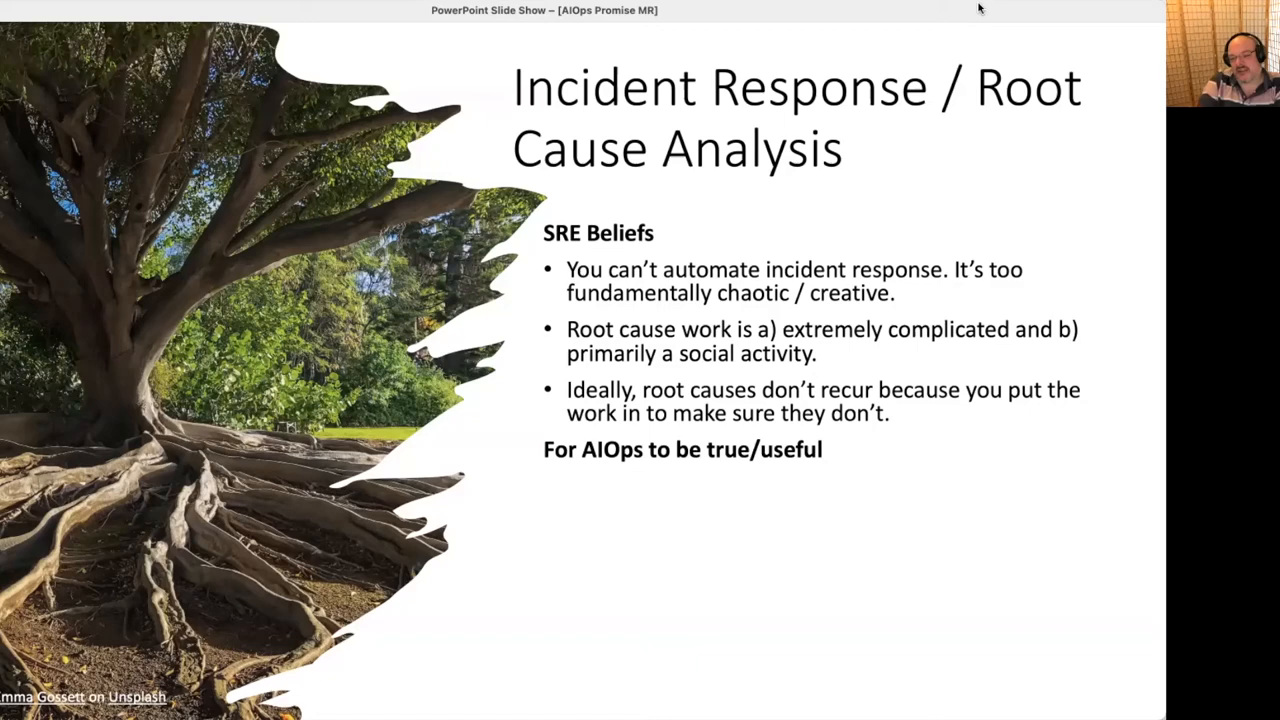
pyautogui.press('right')
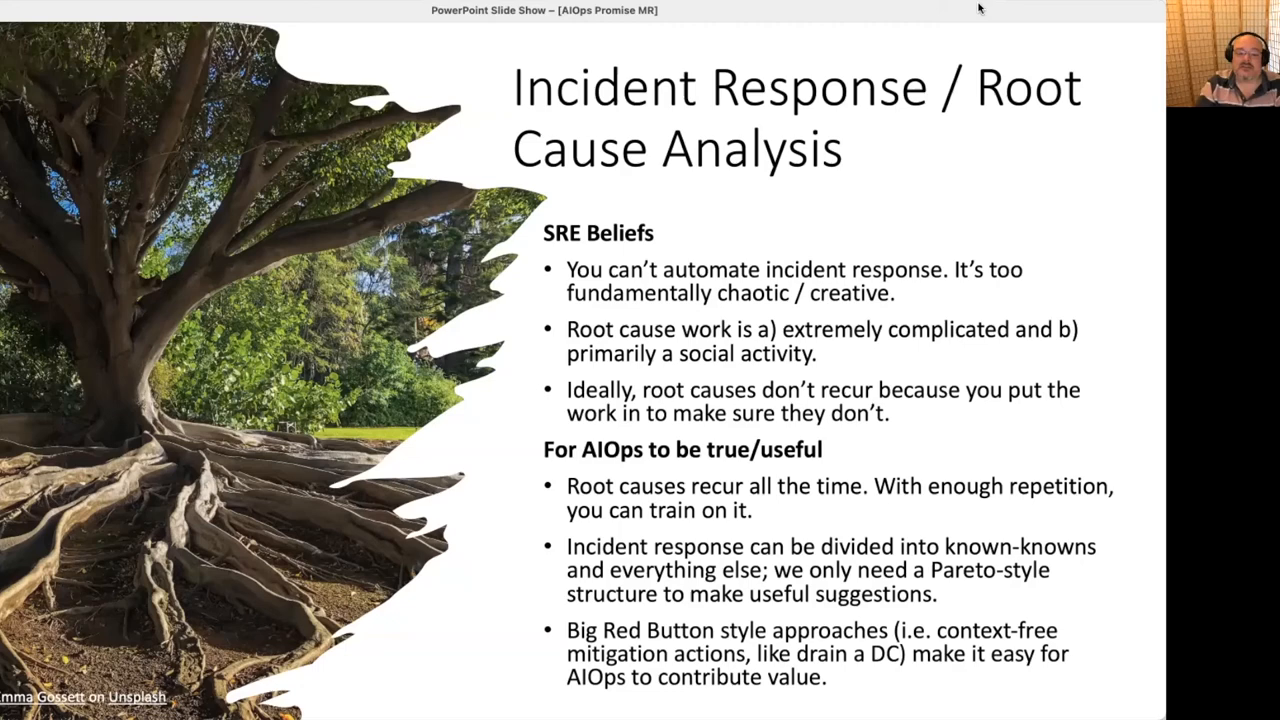
# Advance to 'The Johari Window/Quadrant Model (On-call)' slide with its four-quadrant risk grid.
pyautogui.press('right')
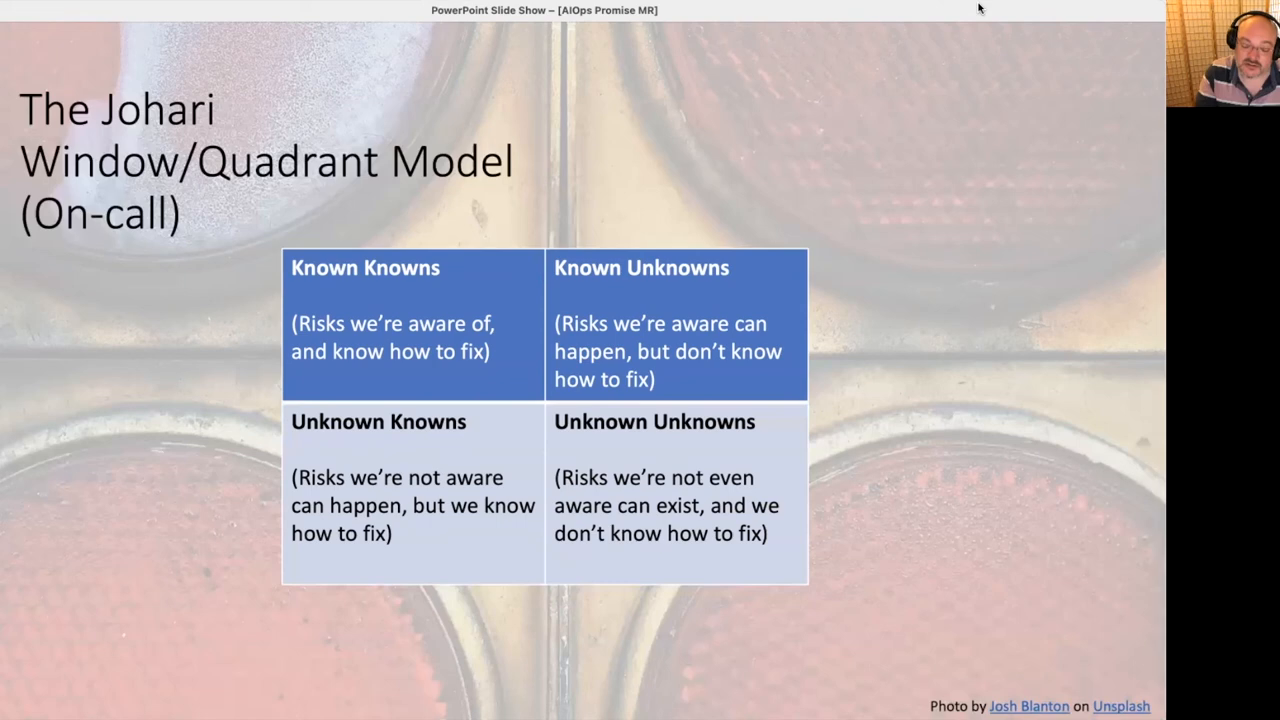
# Advance to the Scaling / Toil / General Ops slide, showing scaling as AIOps' clearest use case.
pyautogui.press('right')
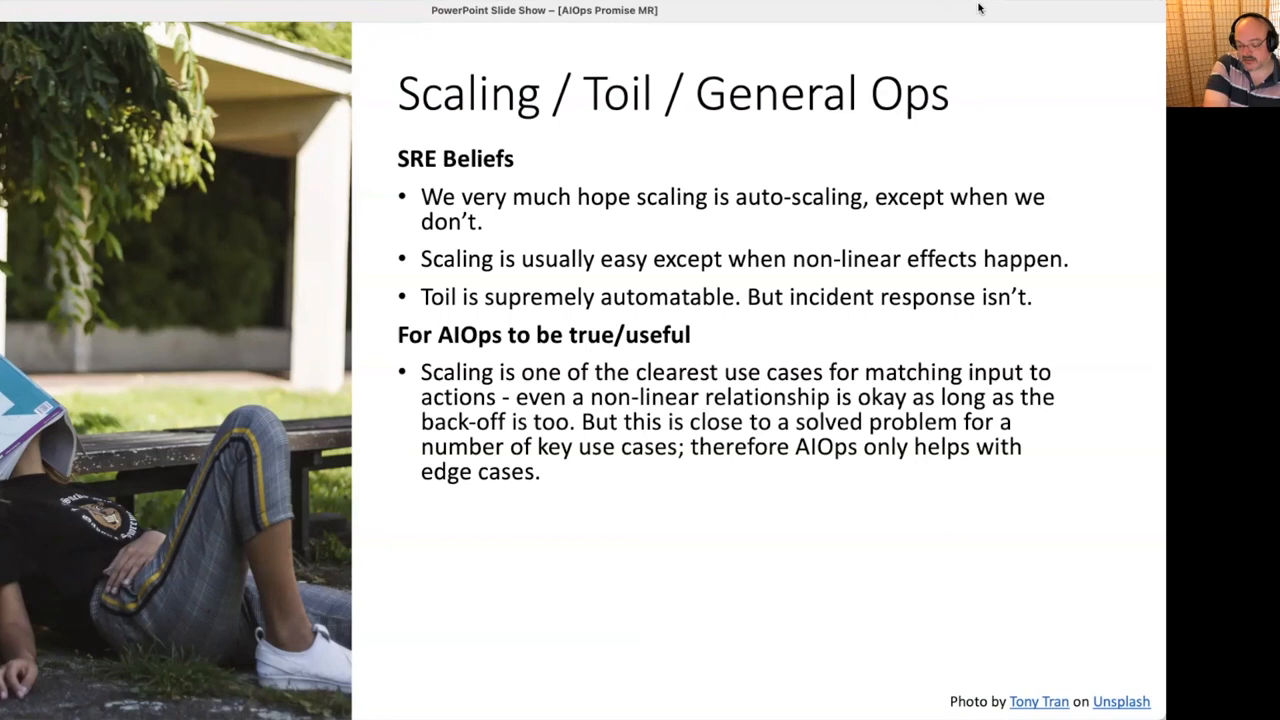
# Reveal the points that toil automation rarely beats humans and metric-triggered actions need no ML.
pyautogui.press('right')
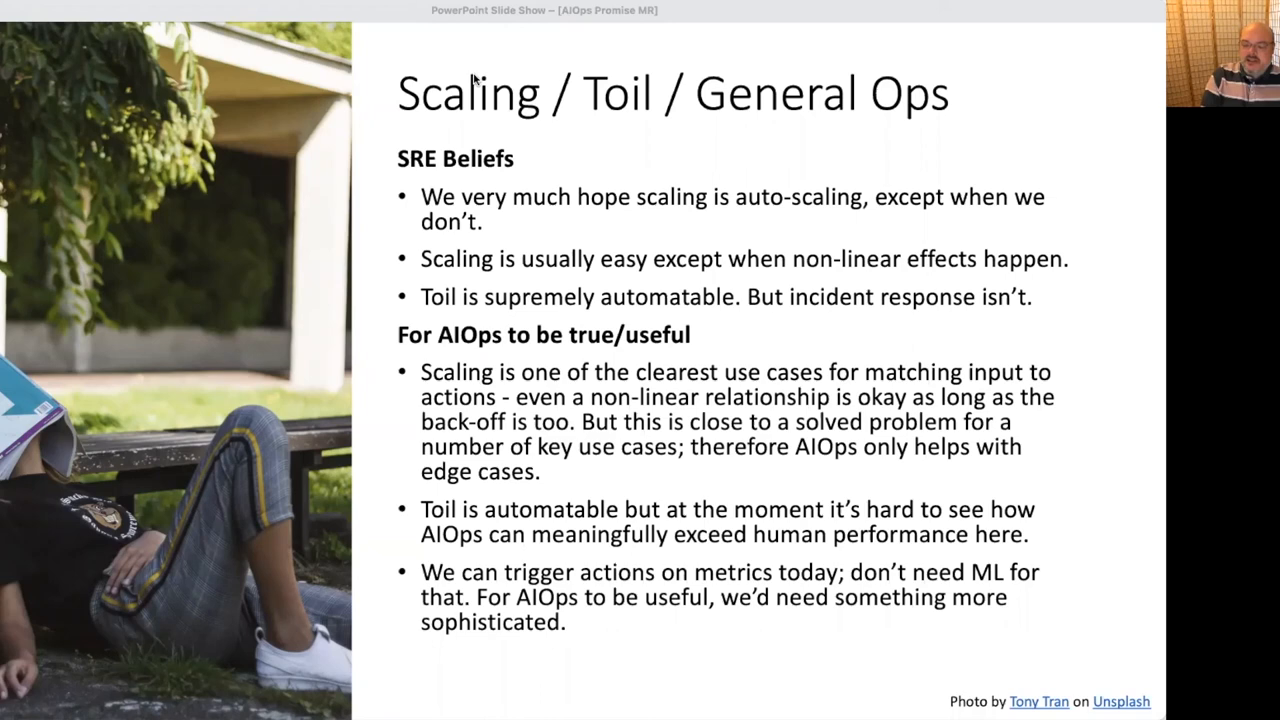
# Advance to the Conclusion slide showing its first point, 'big data can help operations'.
pyautogui.press('right')
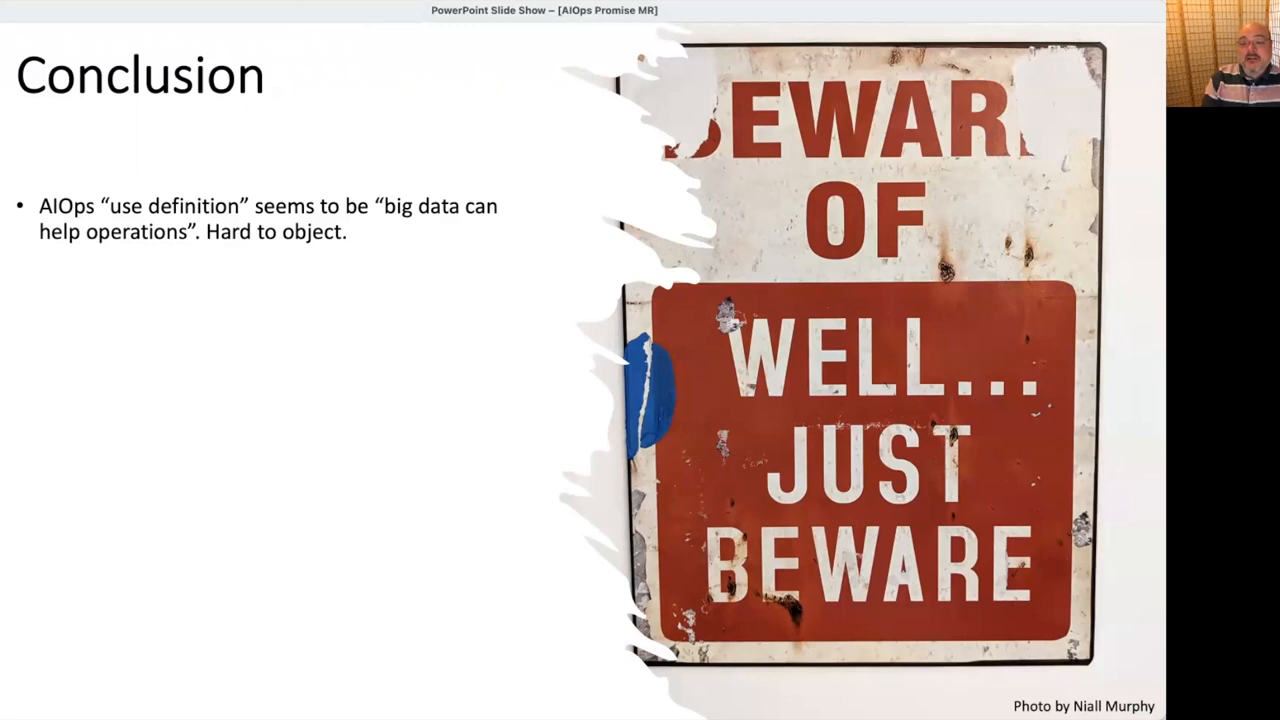
# Show the bullet on AIOps helping CI/TOs compensate for organizational dysfunction.
pyautogui.press('right')
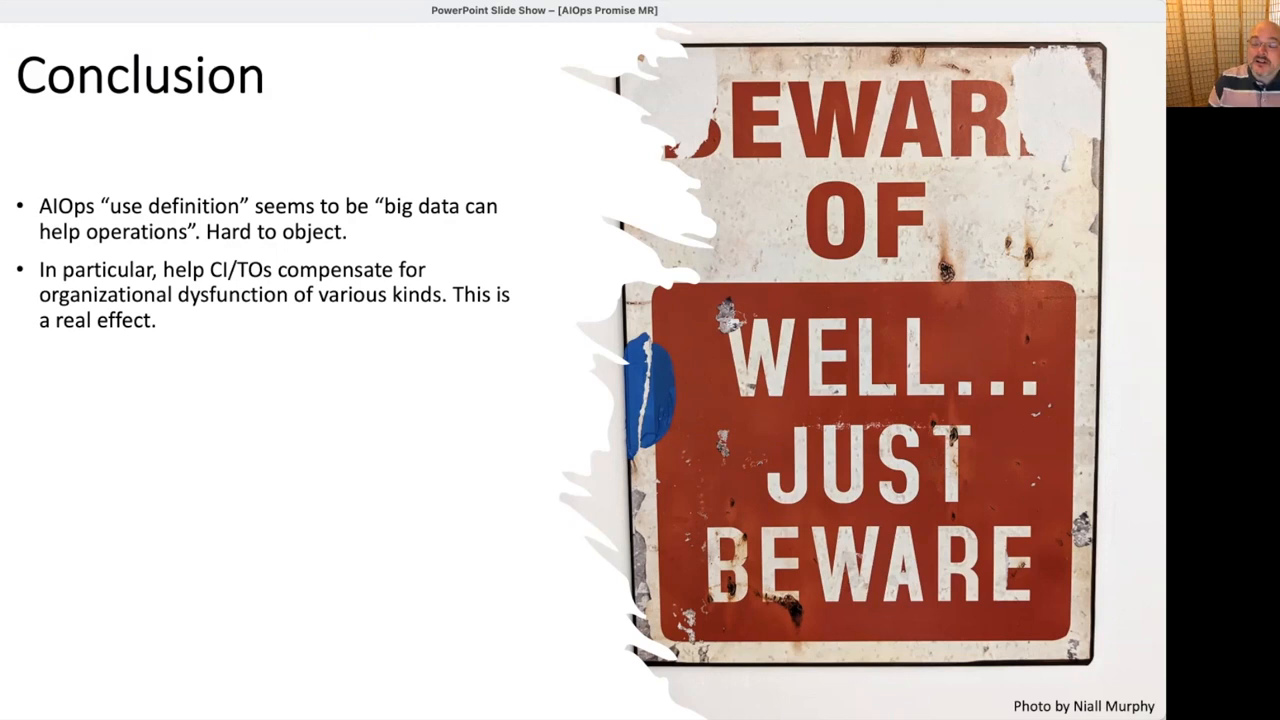
# Reveal the known-known patterns, improving applicability, and fundamental limits bullets.
pyautogui.press('right')
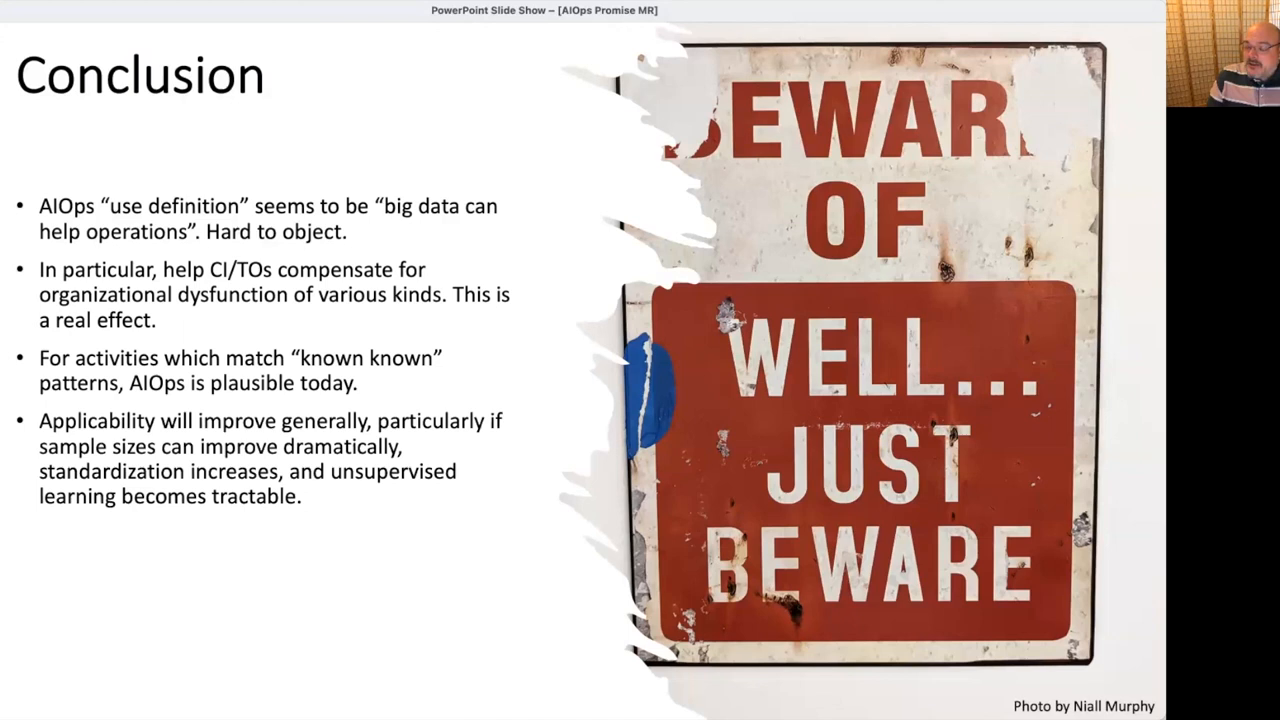
pyautogui.press('right')
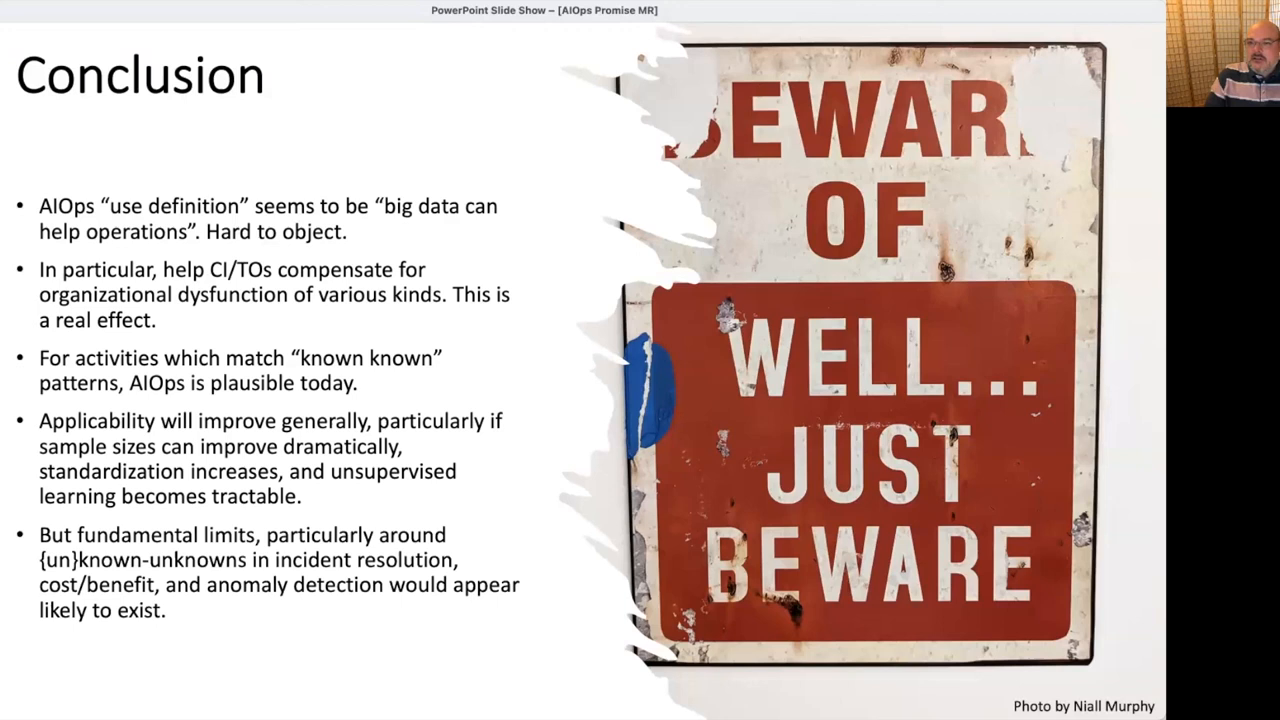
# Reveal the final bullet warning against complacency because attacks only get better.
pyautogui.press('right')
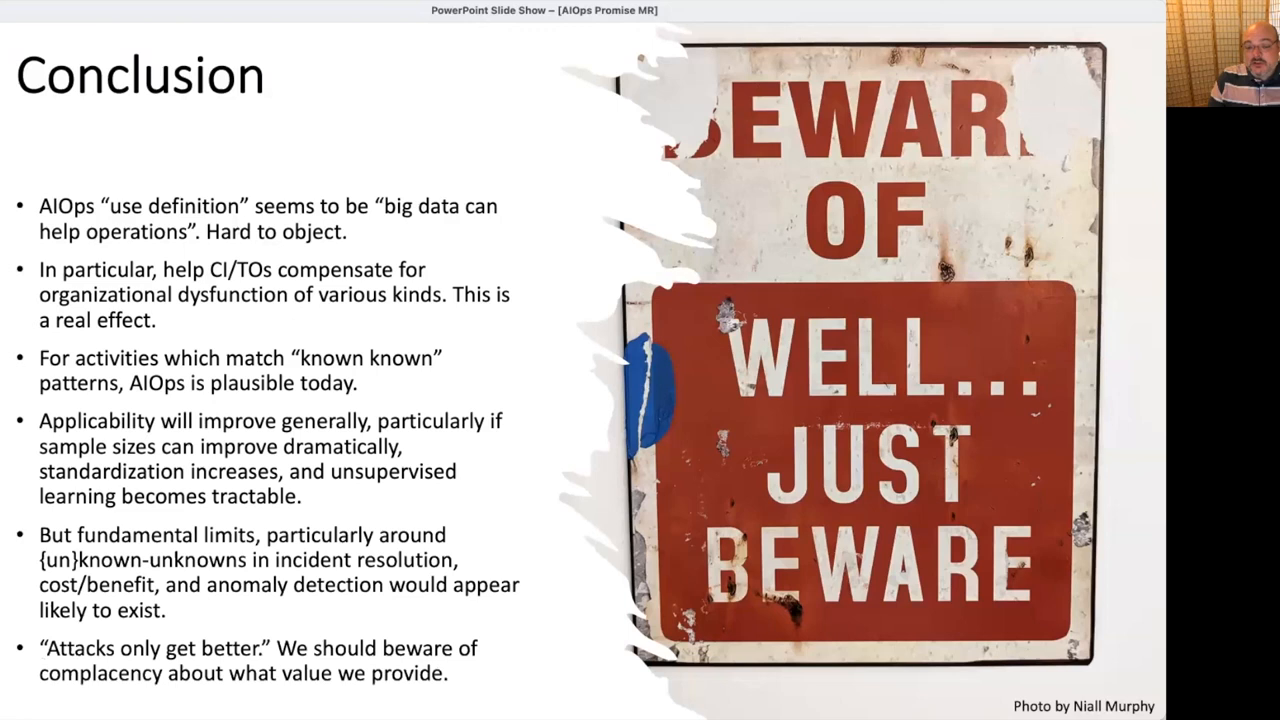